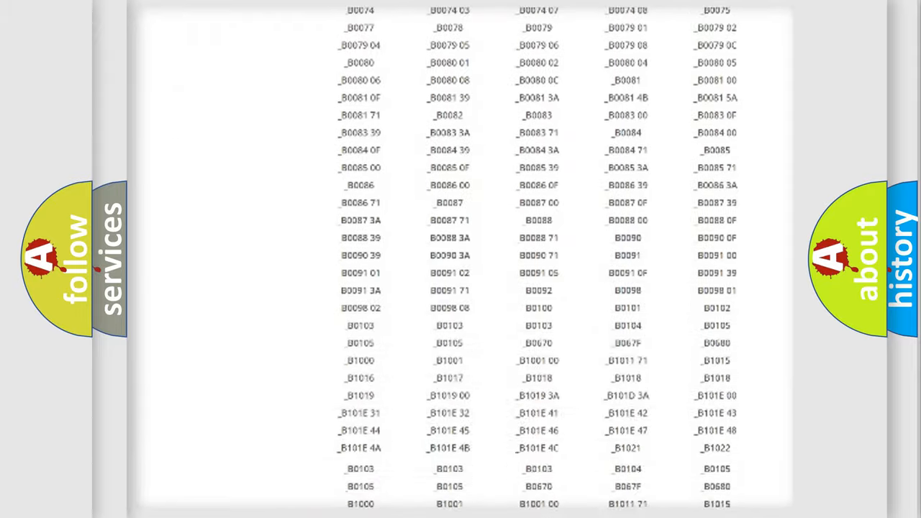
scroll("down", 3)
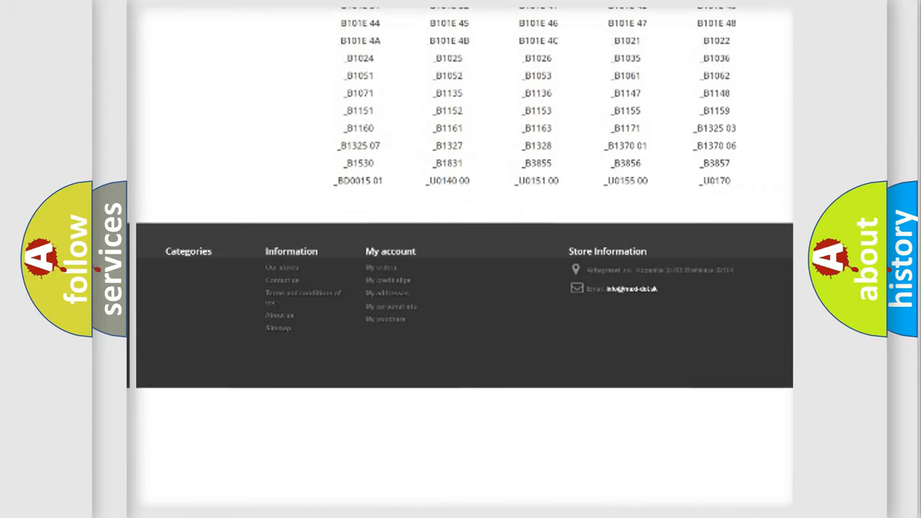